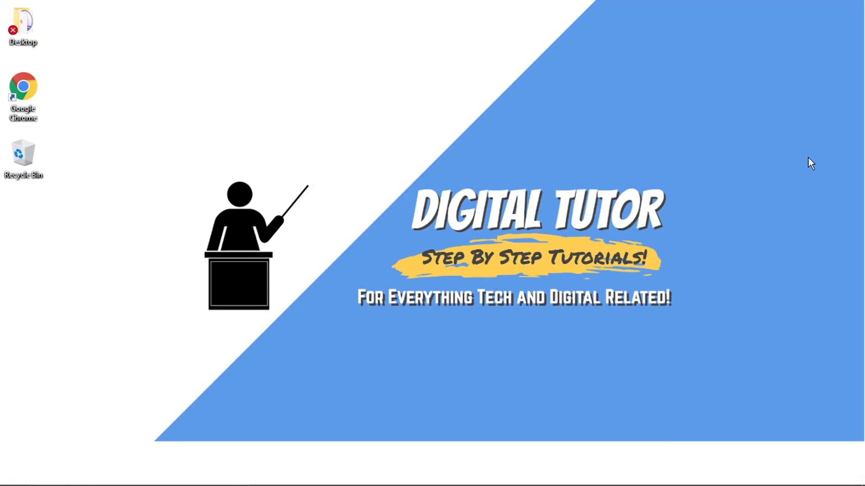
pyautogui.moveTo(216, 161)
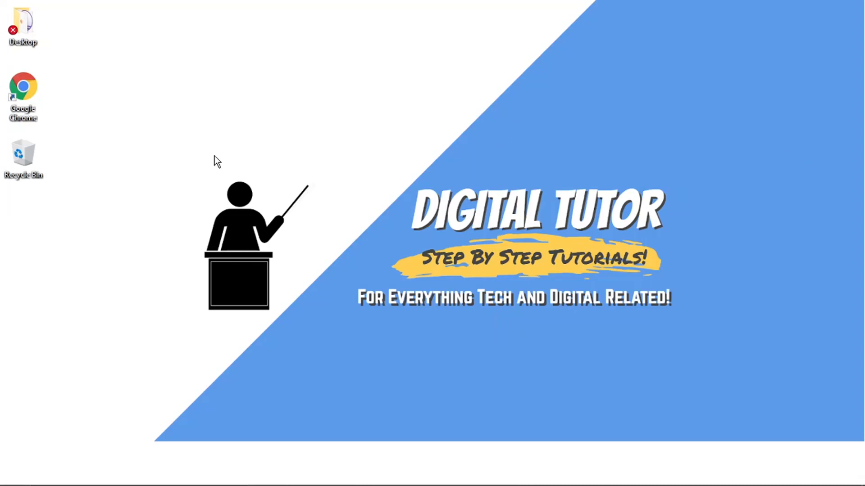
pyautogui.moveTo(139, 204)
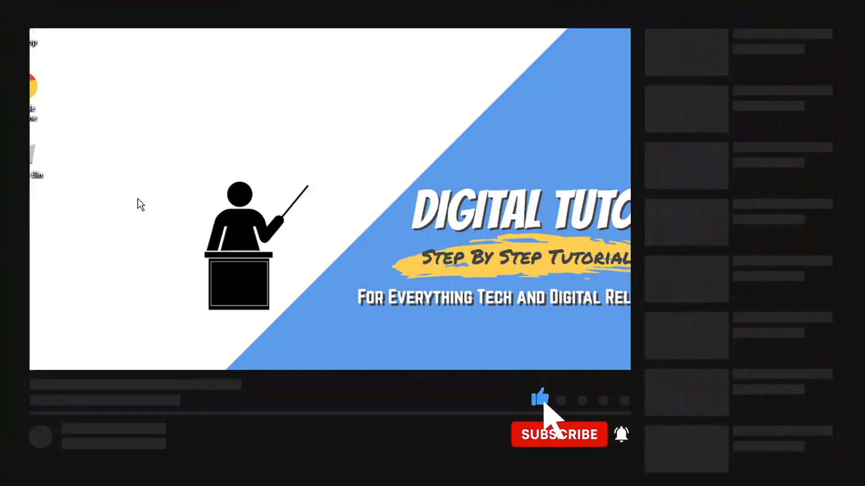
# - Search 'font', open Font settings and scroll the available fonts down to Candara
pyautogui.click(558, 434)
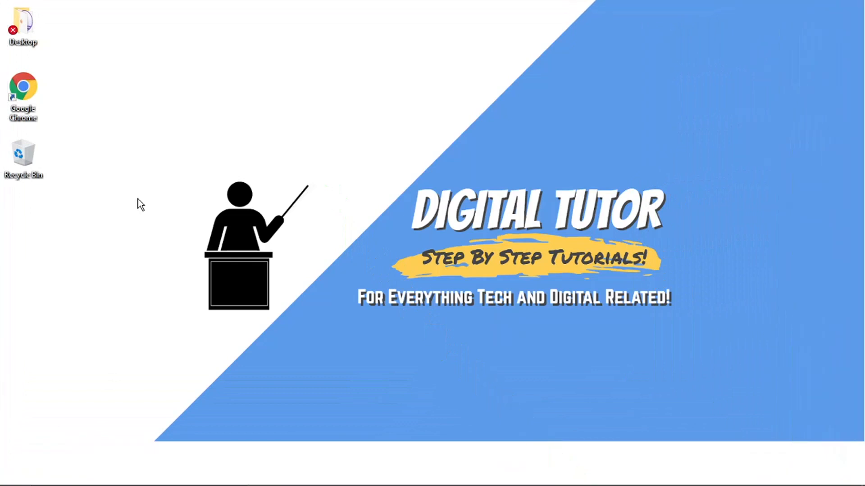
pyautogui.moveTo(79, 283)
pyautogui.write('font')
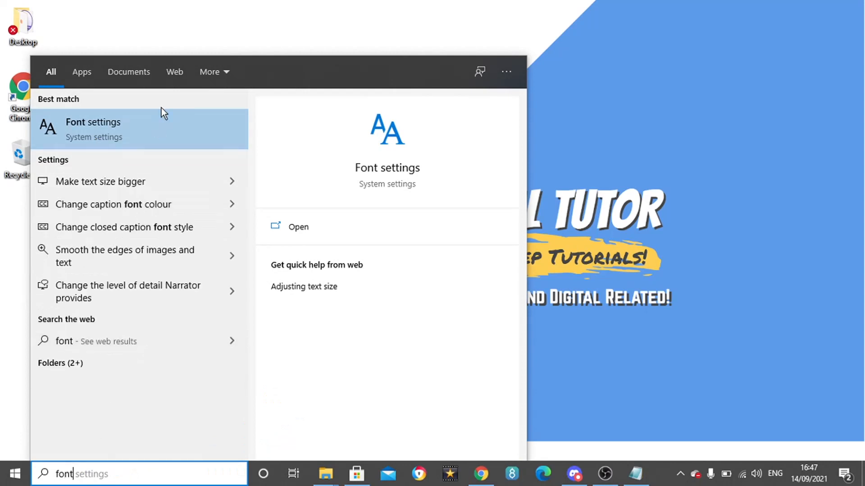
pyautogui.click(93, 128)
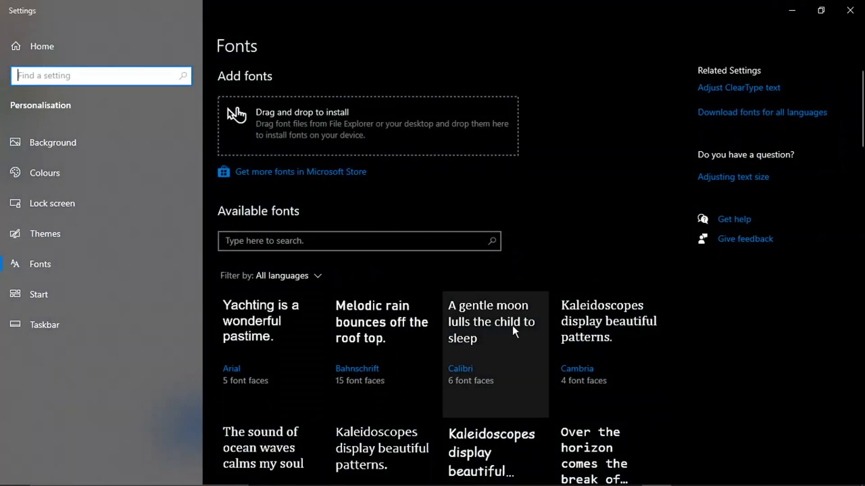
pyautogui.moveTo(607, 325)
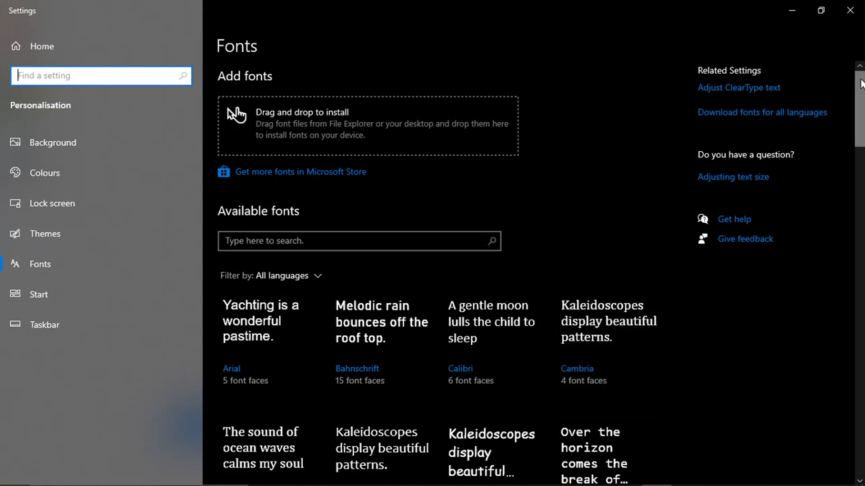
pyautogui.scroll(-3)
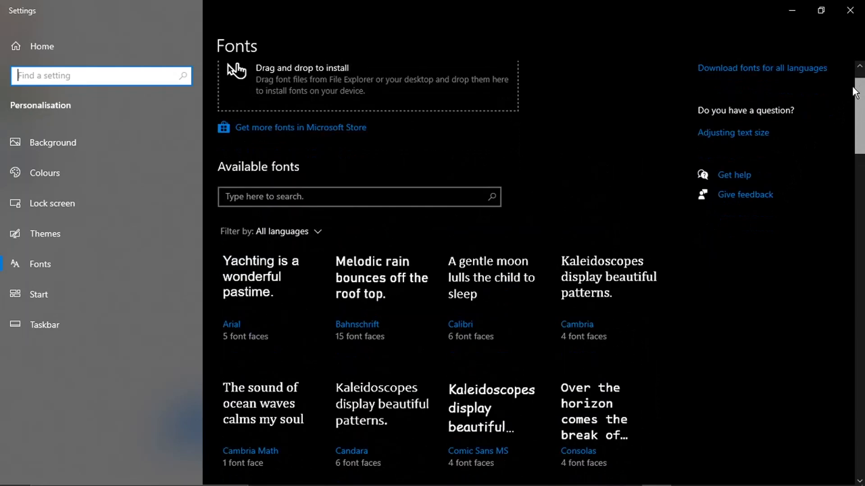
pyautogui.scroll(-3)
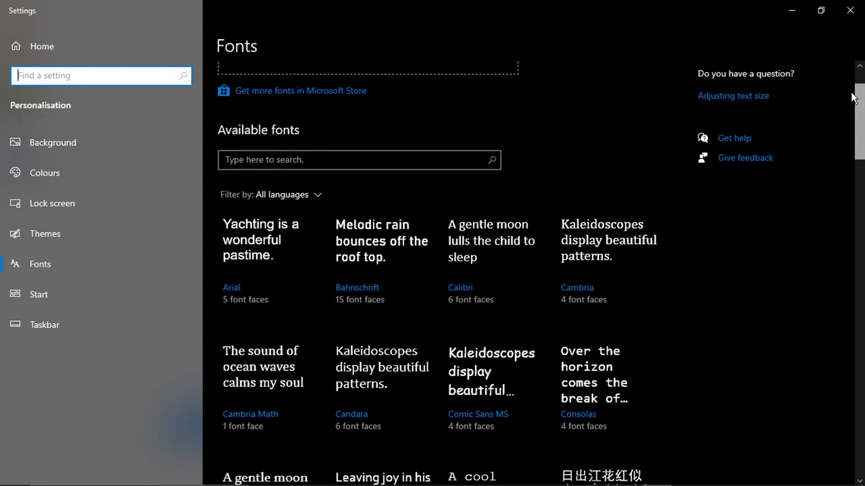
pyautogui.scroll(-3)
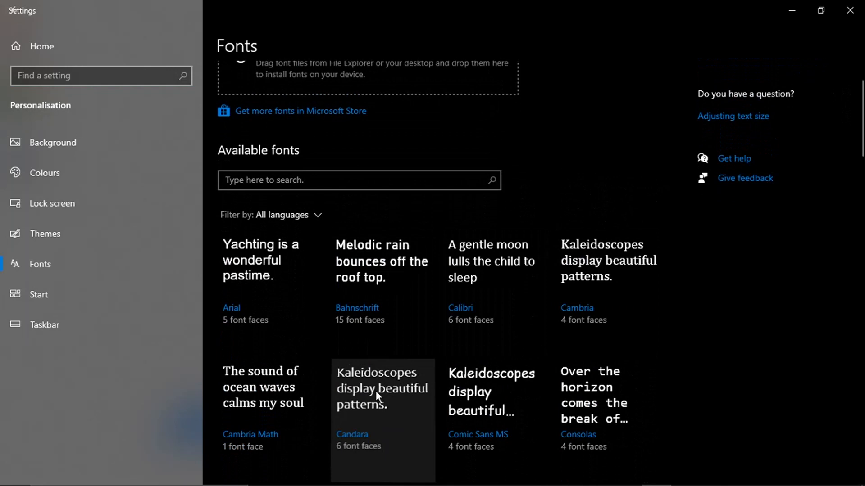
# - Open the Candara font details and enter 'hello' as the preview text
pyautogui.click(382, 389)
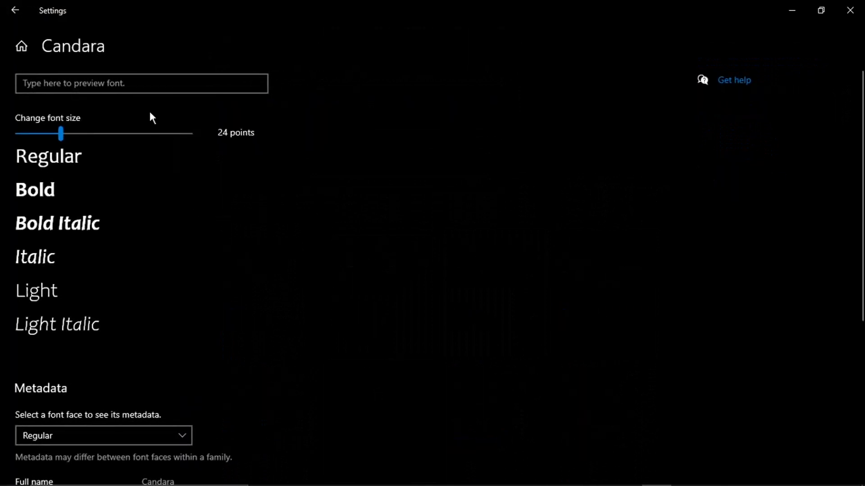
pyautogui.click(141, 83)
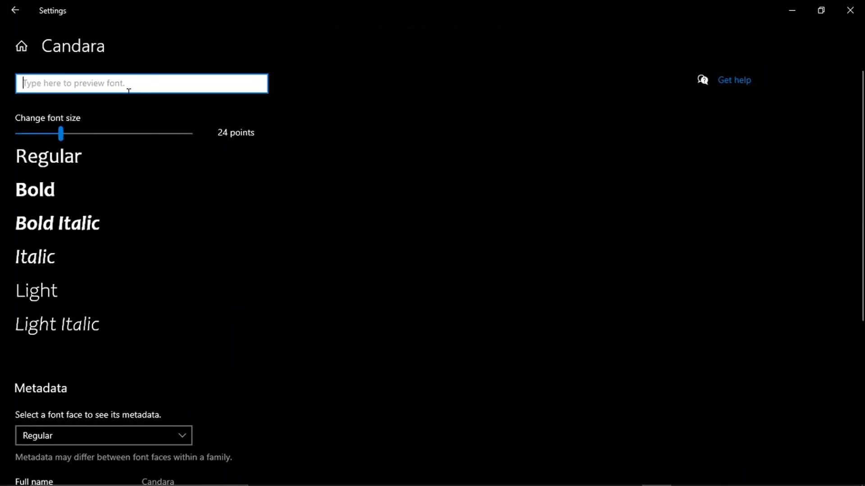
pyautogui.write('h')
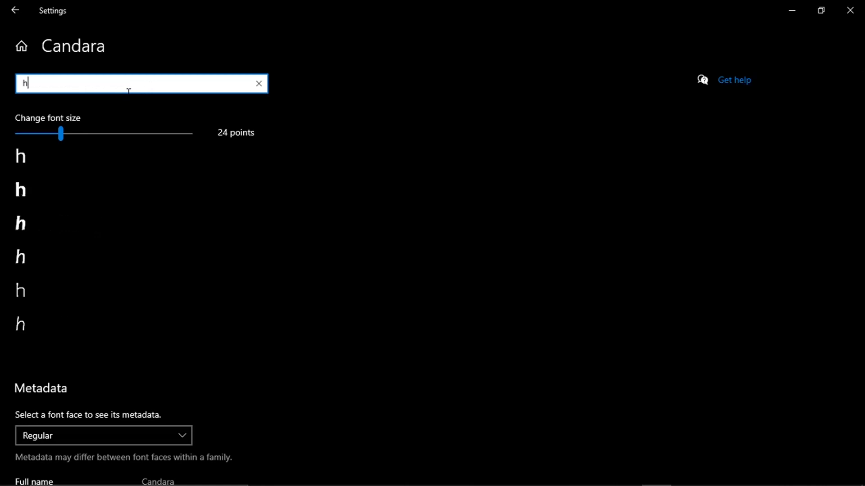
pyautogui.write('ello')
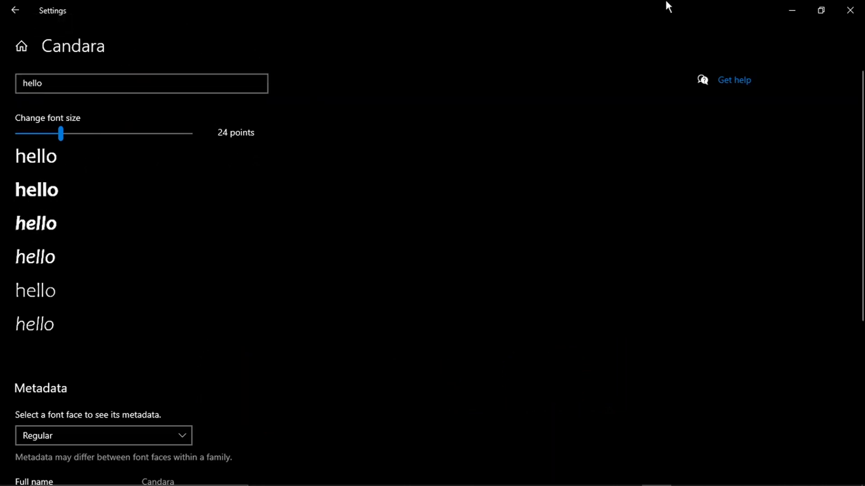
pyautogui.moveTo(638, 479)
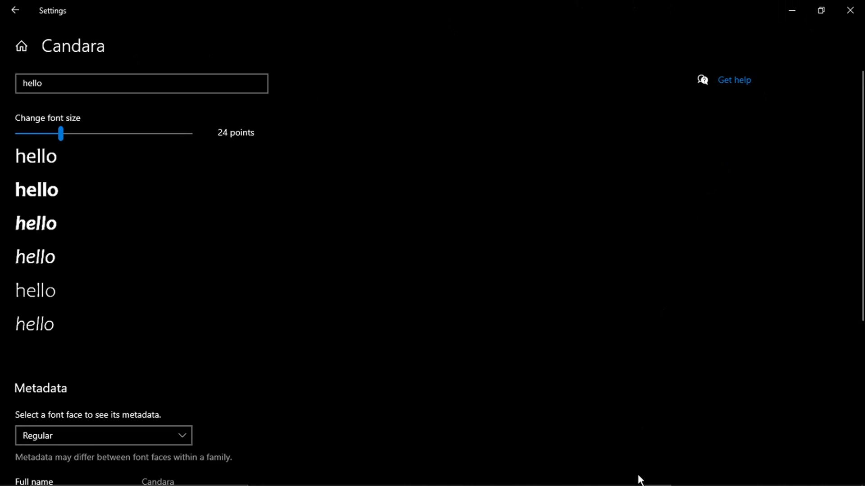
pyautogui.moveTo(632, 479)
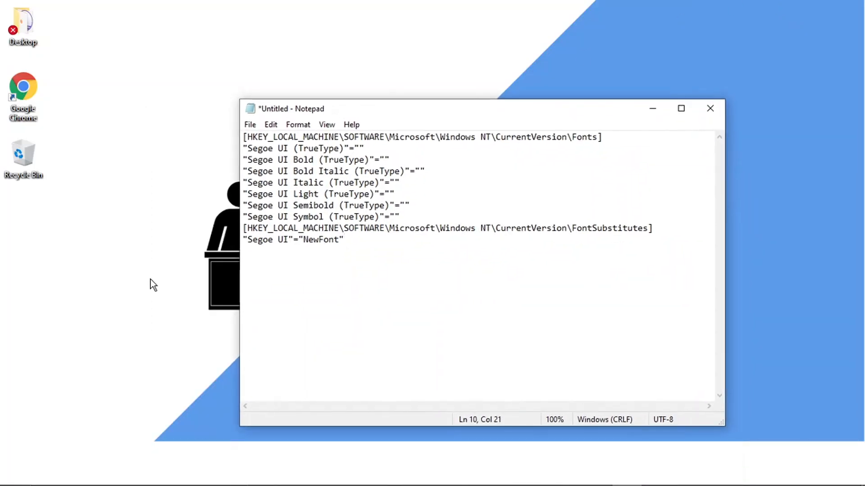
# - Open Notepad showing the script that blanks Segoe UI entries and substitutes NewFont
pyautogui.write('n')
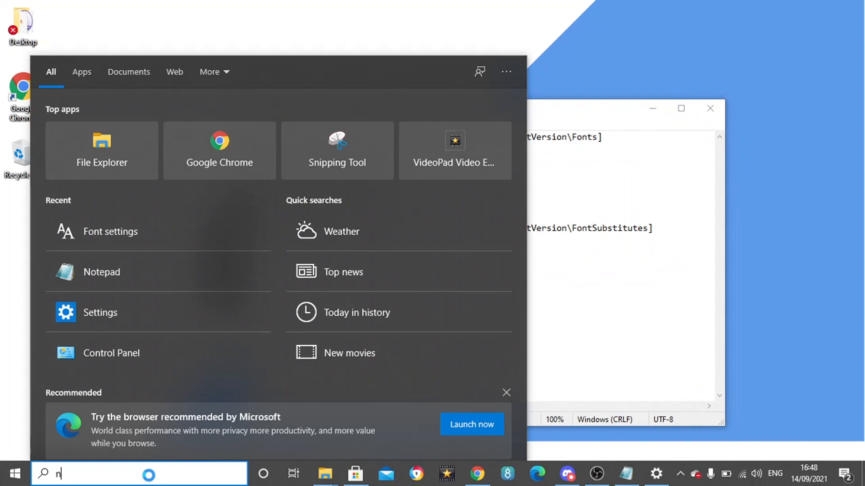
pyautogui.write('otepad')
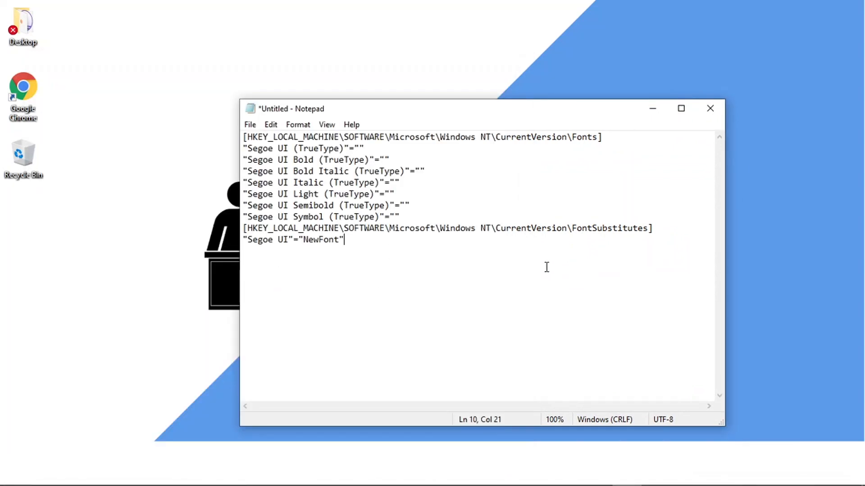
pyautogui.moveTo(359, 258)
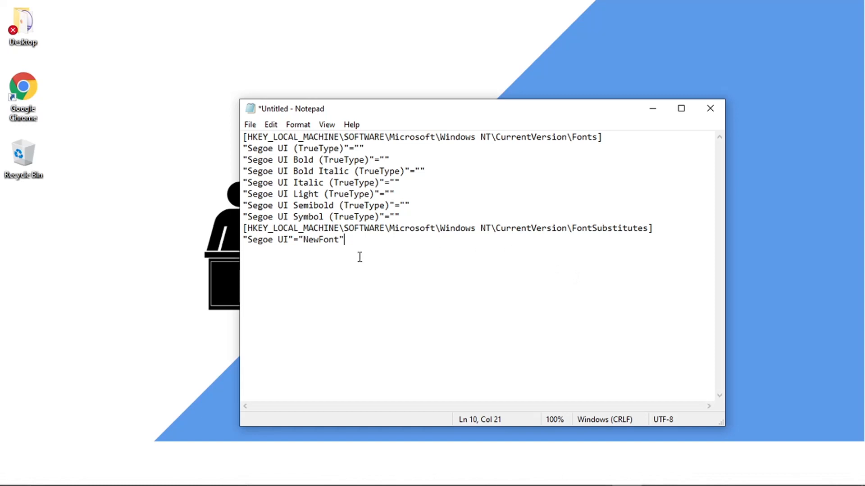
pyautogui.moveTo(344, 239); pyautogui.dragTo(339, 228)
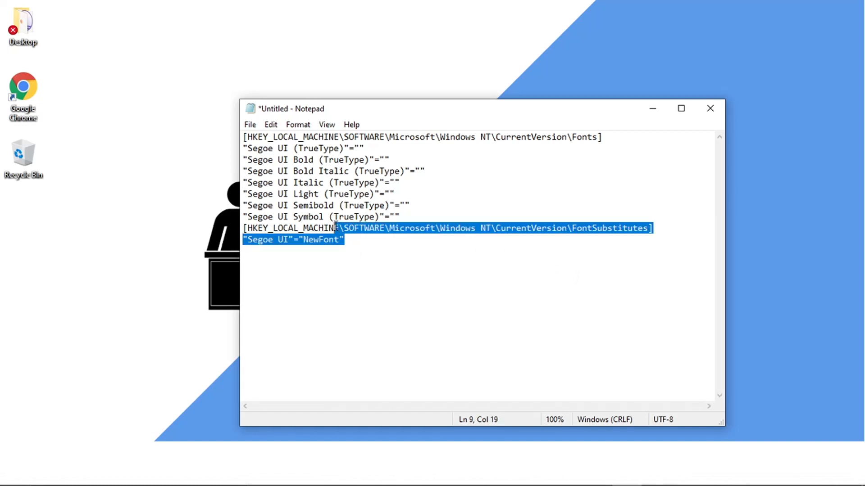
pyautogui.click(347, 239)
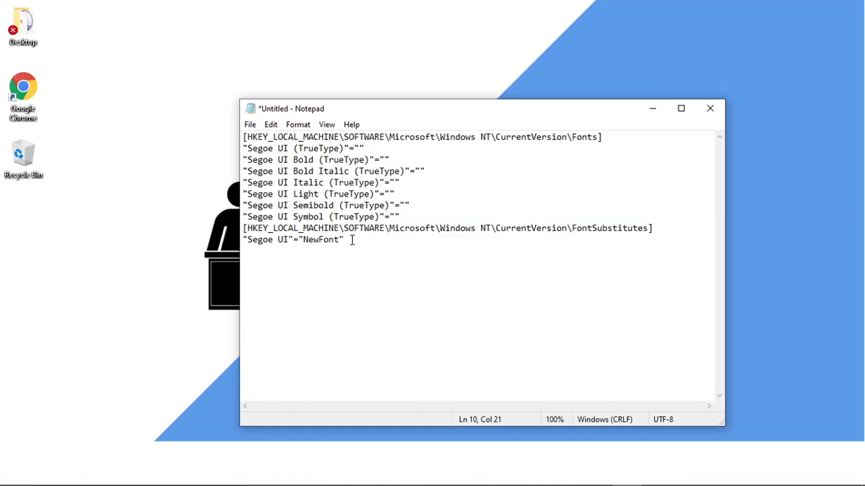
pyautogui.press('ctrl+a')
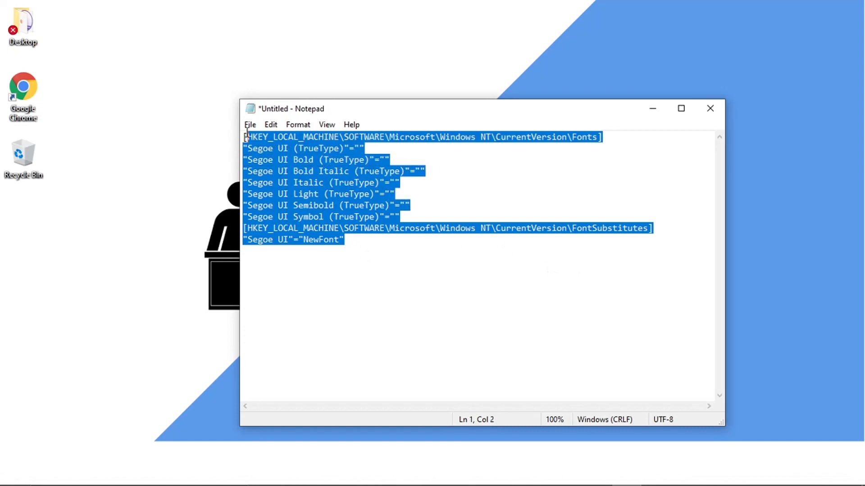
pyautogui.click(361, 240)
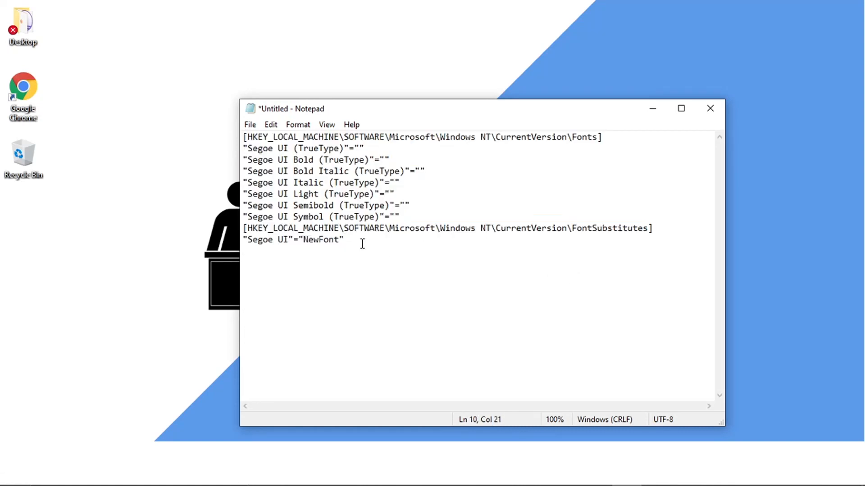
pyautogui.click(342, 239)
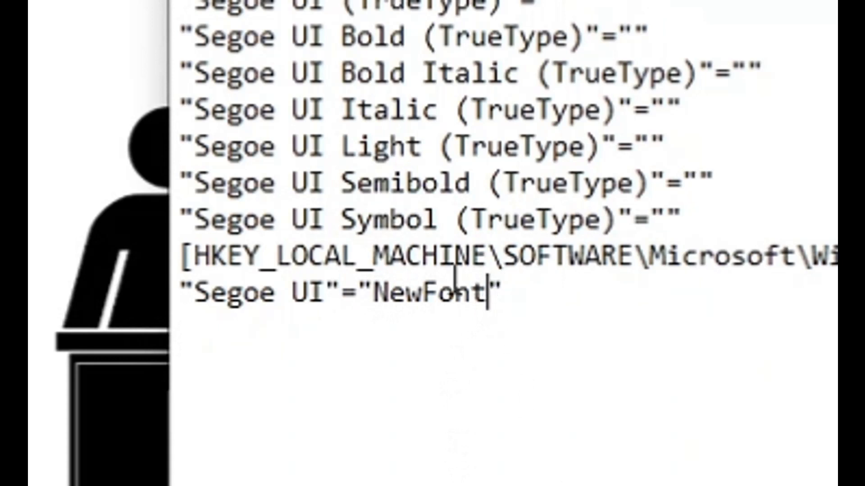
# - Replace the NewFont placeholder on the Segoe UI substitute line with 'candara'
pyautogui.doubleClick(427, 290)
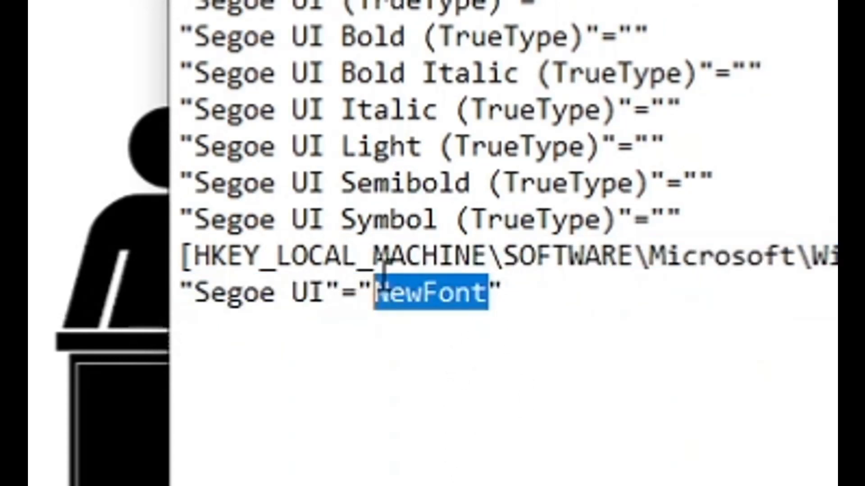
pyautogui.write('can')
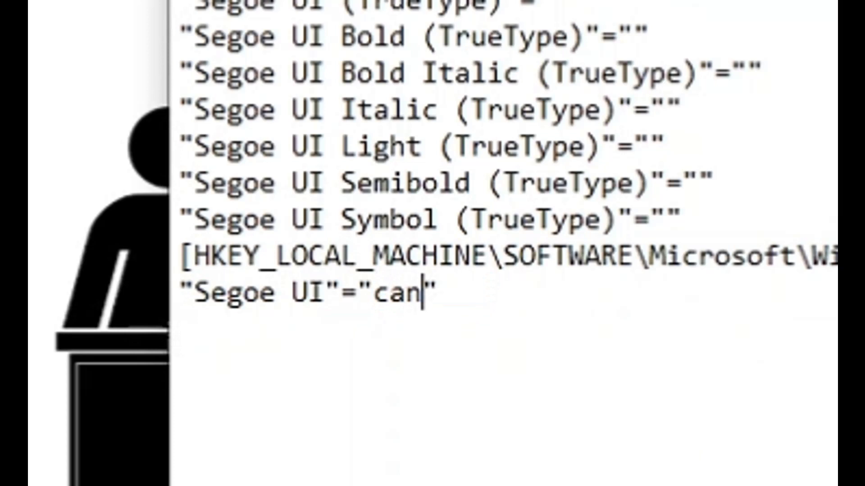
pyautogui.write('dara')
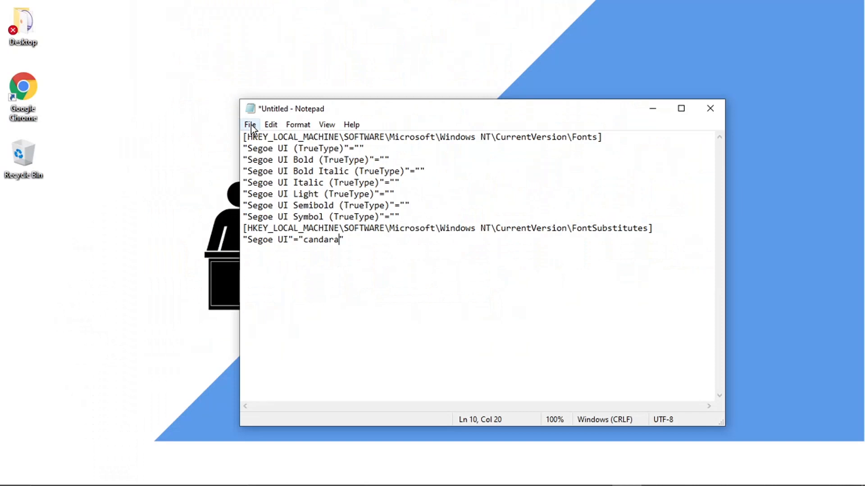
# - Save the registry script to the Desktop as 'candara font.reg' via File > Save
pyautogui.click(249, 124)
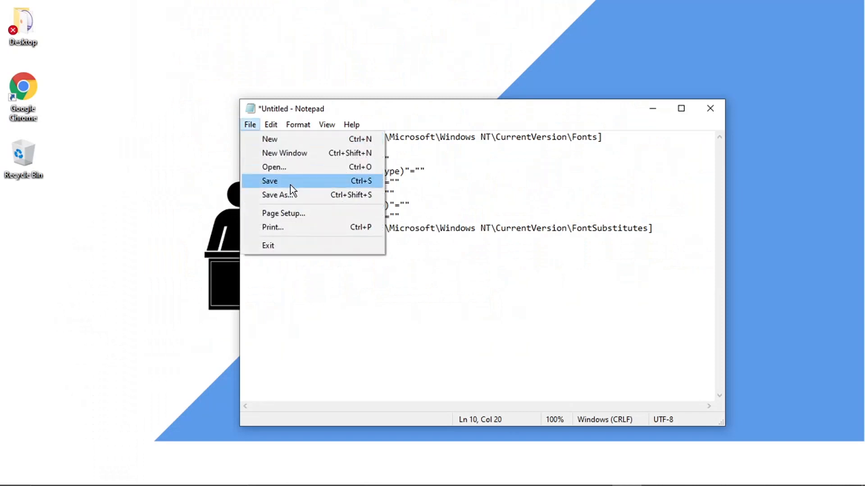
pyautogui.click(269, 181)
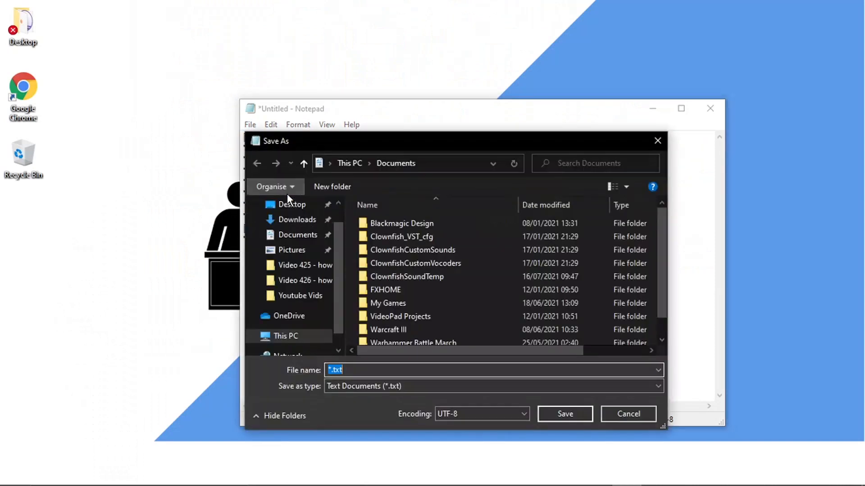
pyautogui.moveTo(275, 187)
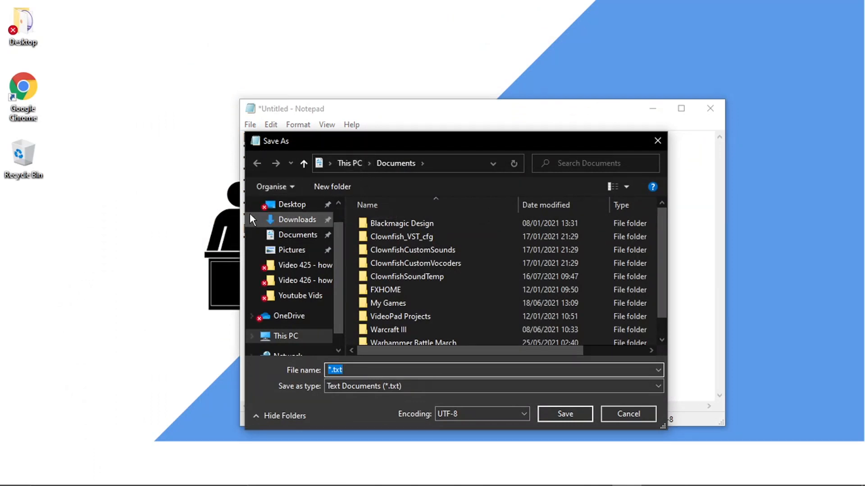
pyautogui.moveTo(292, 201)
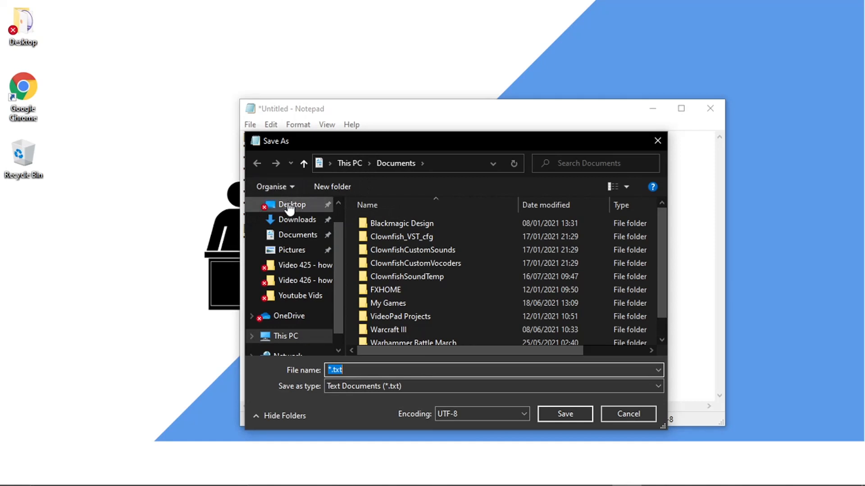
pyautogui.click(291, 204)
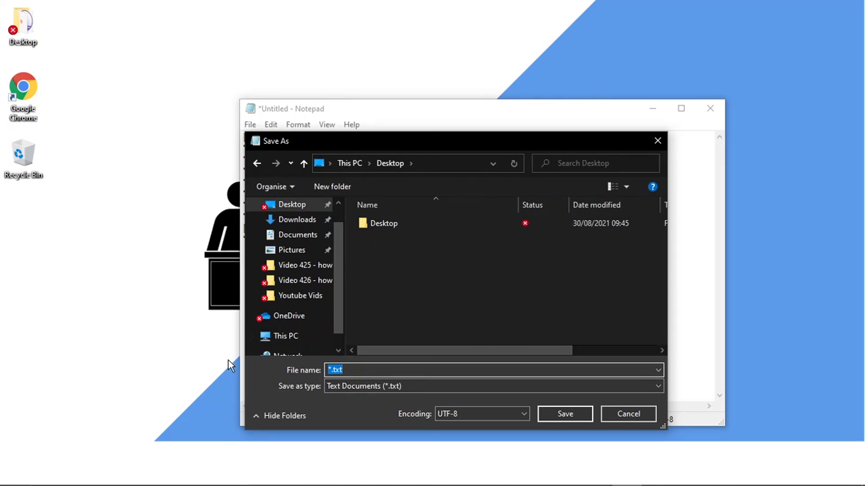
pyautogui.write('candara f')
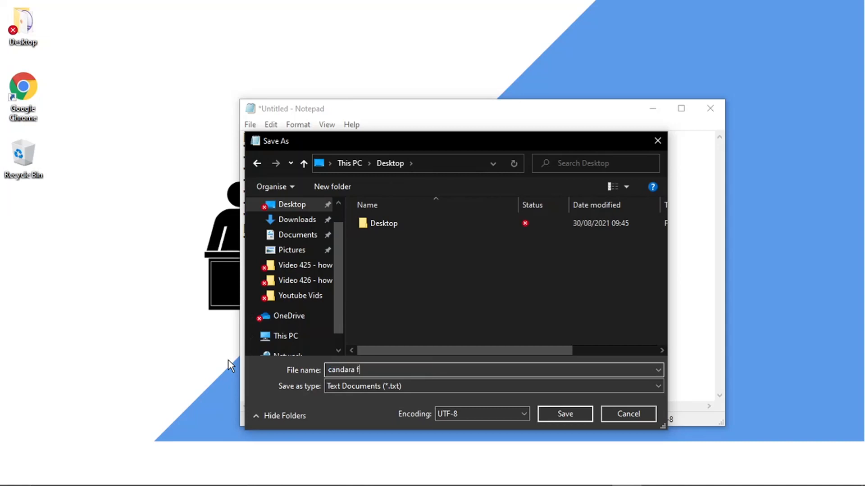
pyautogui.write('ont.')
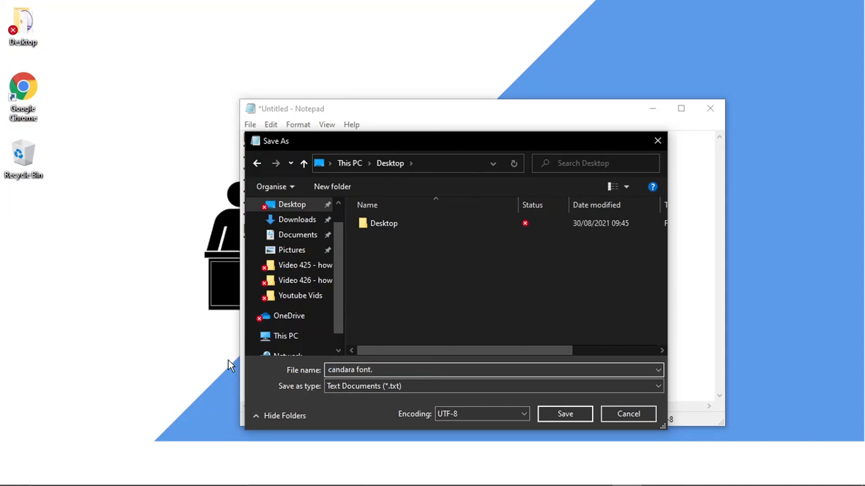
pyautogui.write('reg')
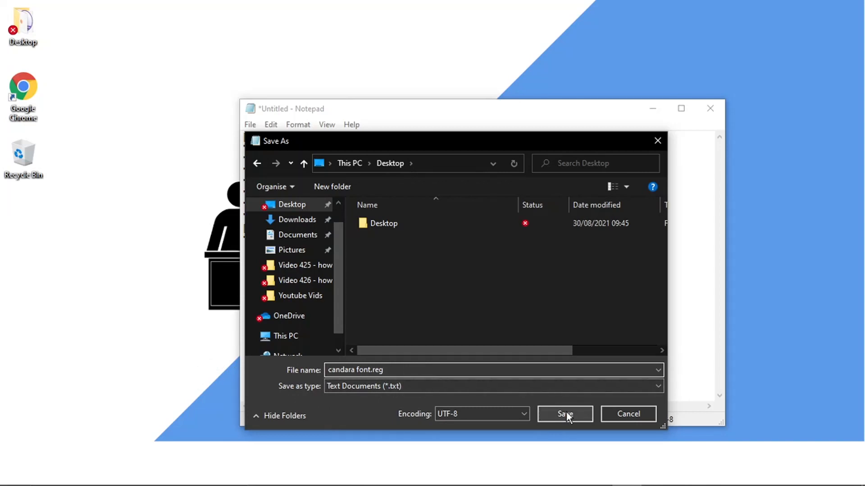
pyautogui.click(563, 414)
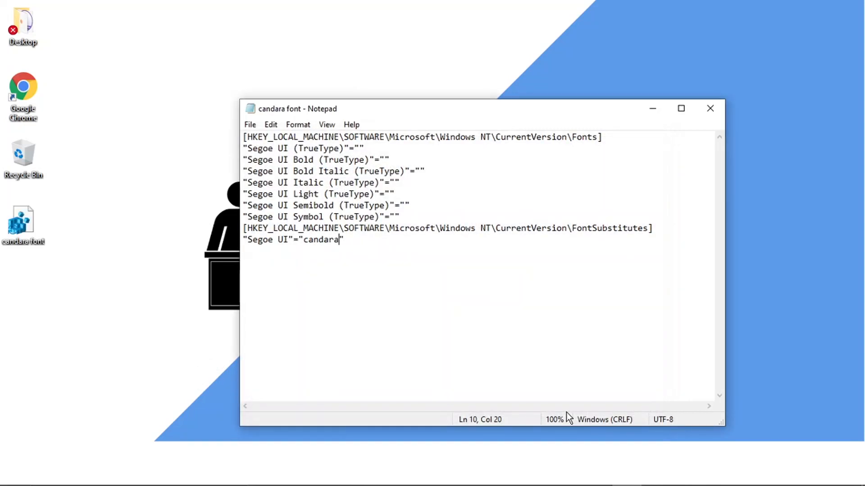
pyautogui.moveTo(88, 185)
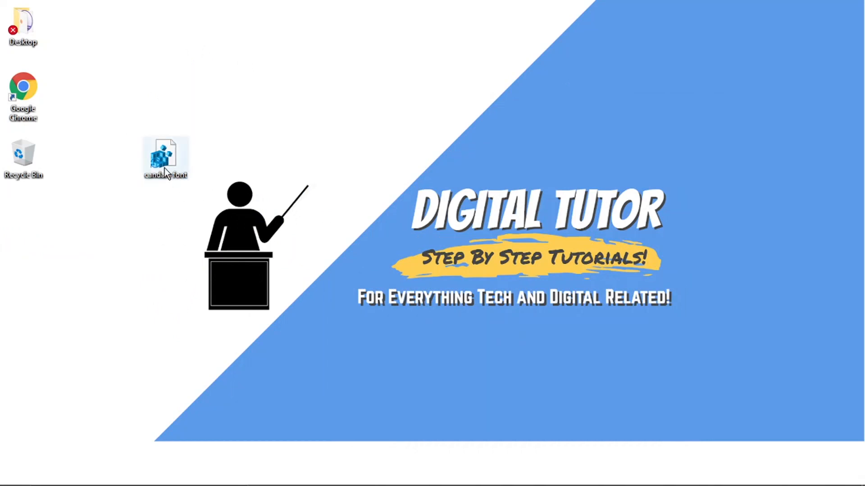
# - Merge candara font.reg into the registry, accepting the warning, and move its icon below Recycle Bin
pyautogui.doubleClick(165, 156)
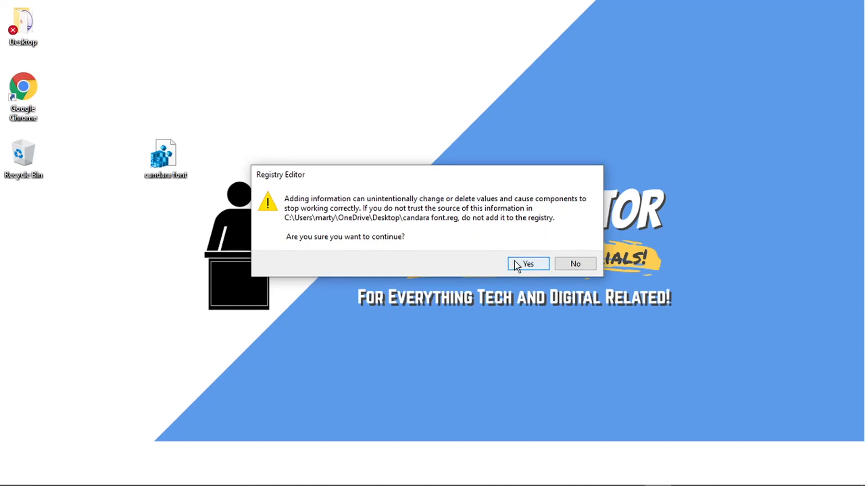
pyautogui.click(527, 264)
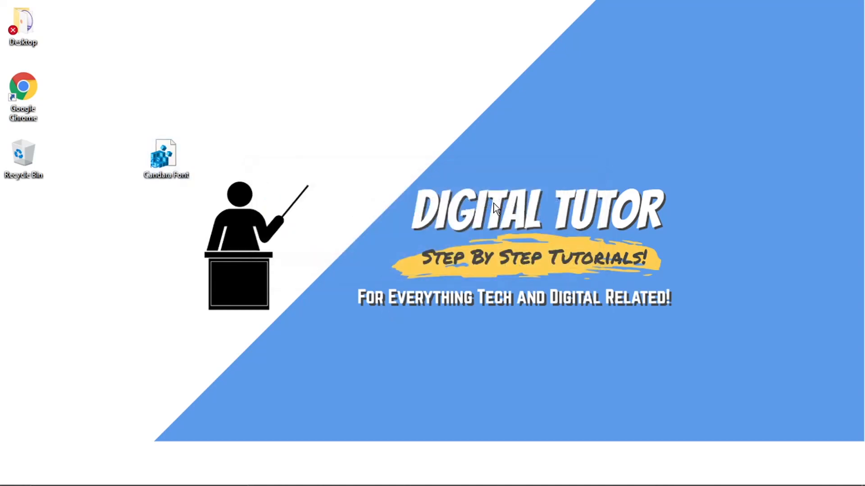
pyautogui.moveTo(259, 120)
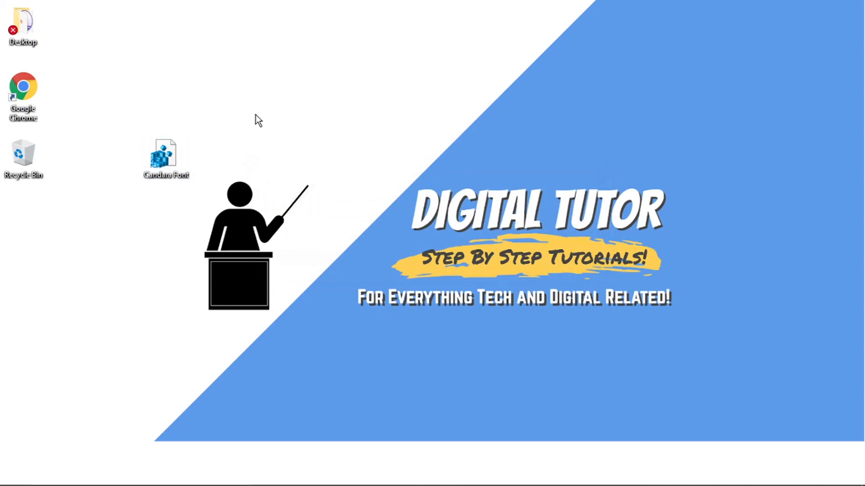
pyautogui.moveTo(345, 228)
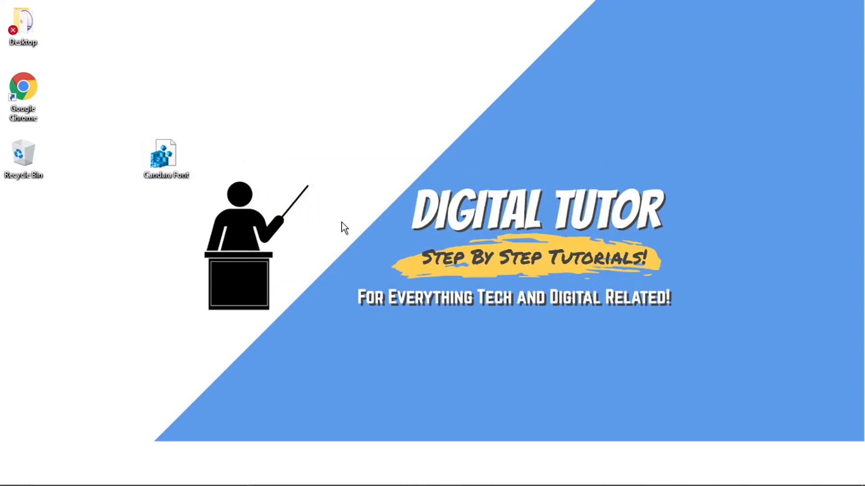
pyautogui.moveTo(165, 157); pyautogui.dragTo(47, 231)
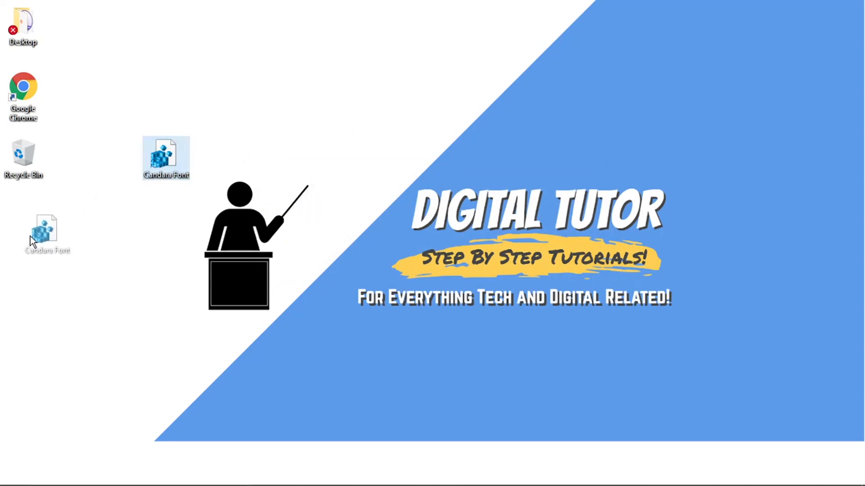